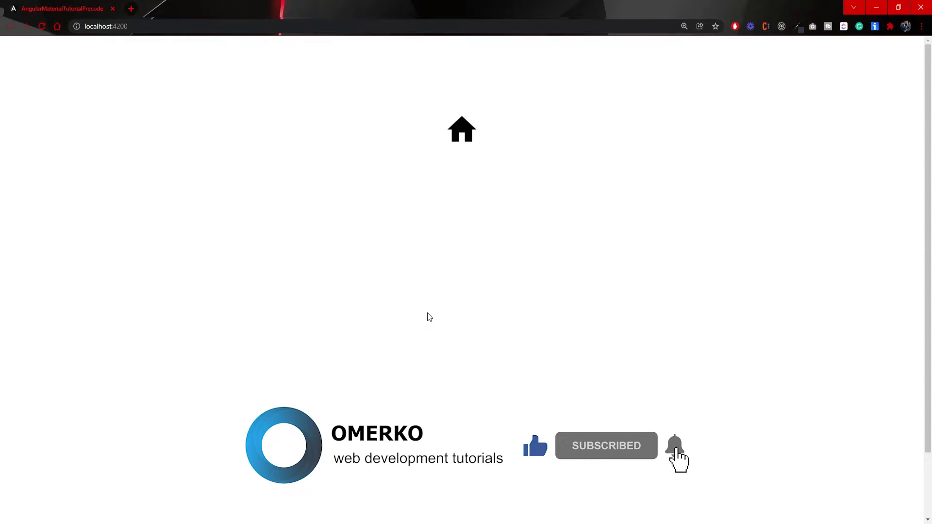
In a new Cmder pane, start typing ng g c components/ to generate the icon component
left_click(674, 445)
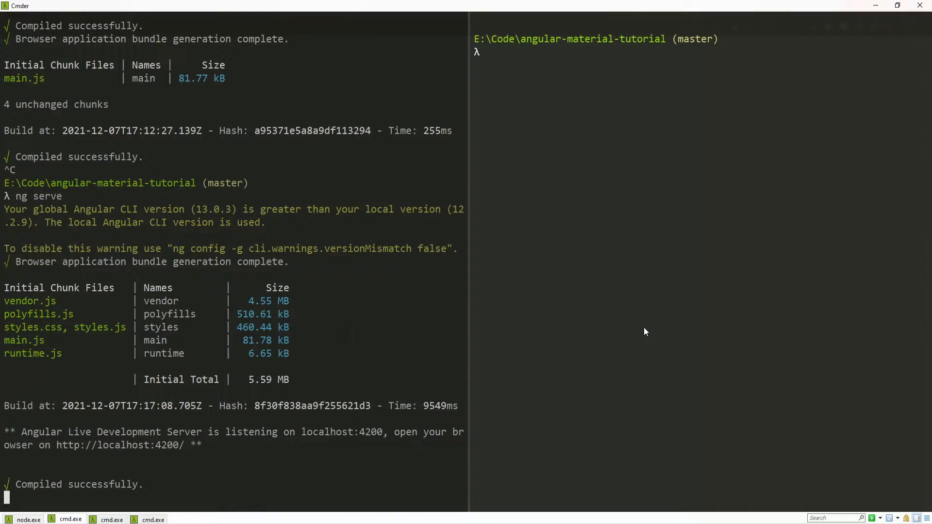
type("ng g")
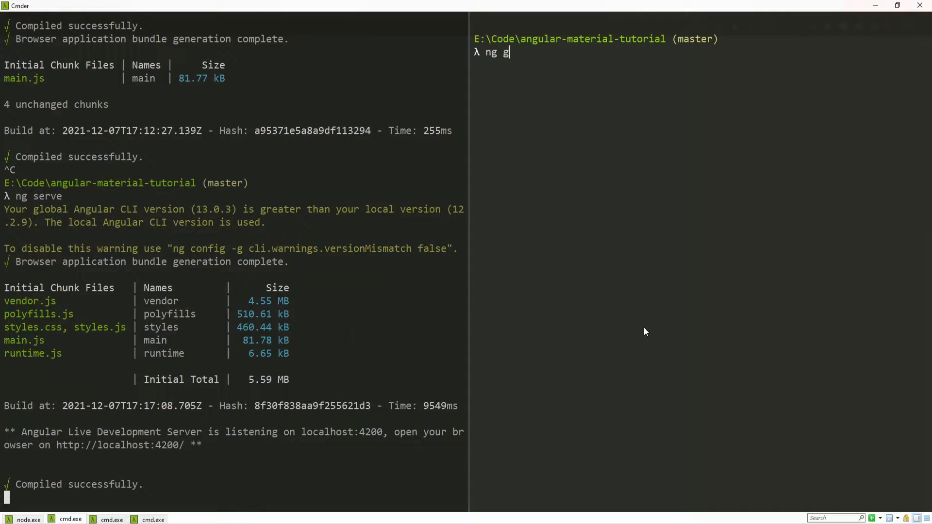
type("c")
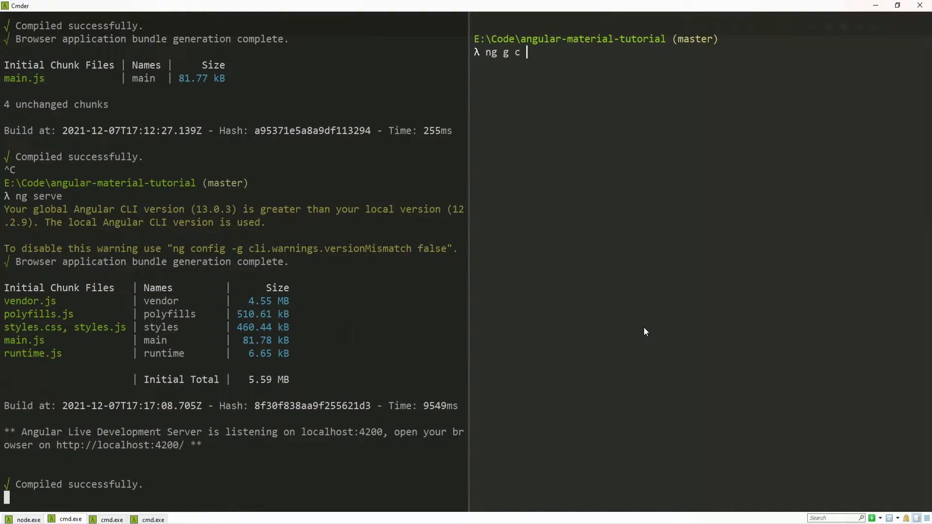
type("components/")
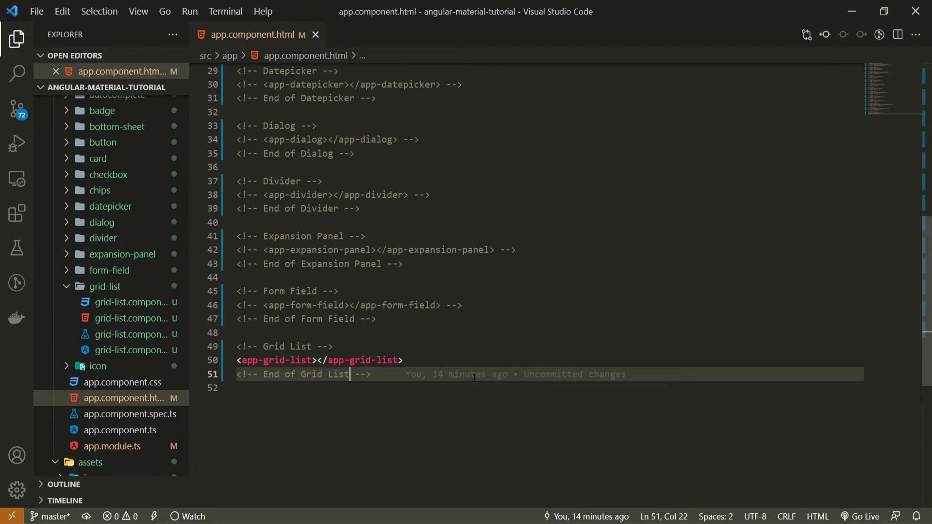
mouse_move(462, 360)
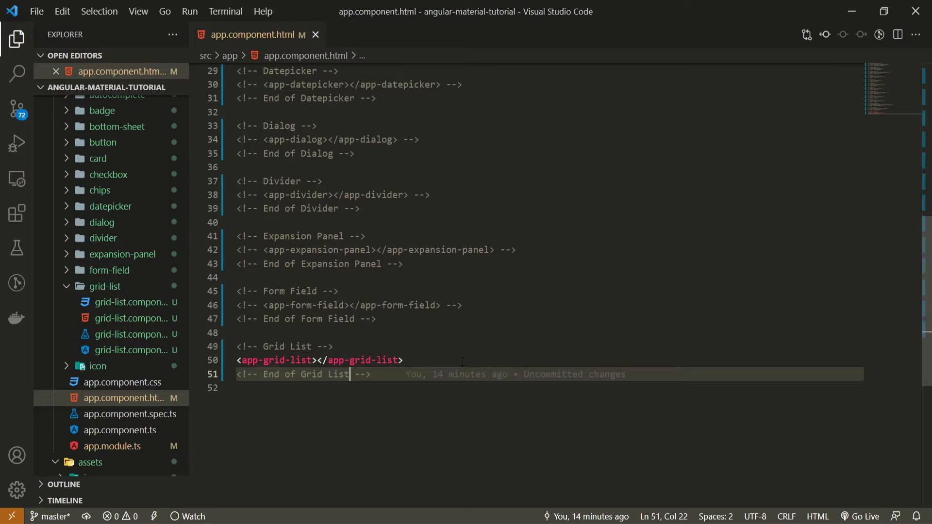
Add an Icon comment block with <app-icon></app-icon> after the Grid List section, then save
left_click(402, 360)
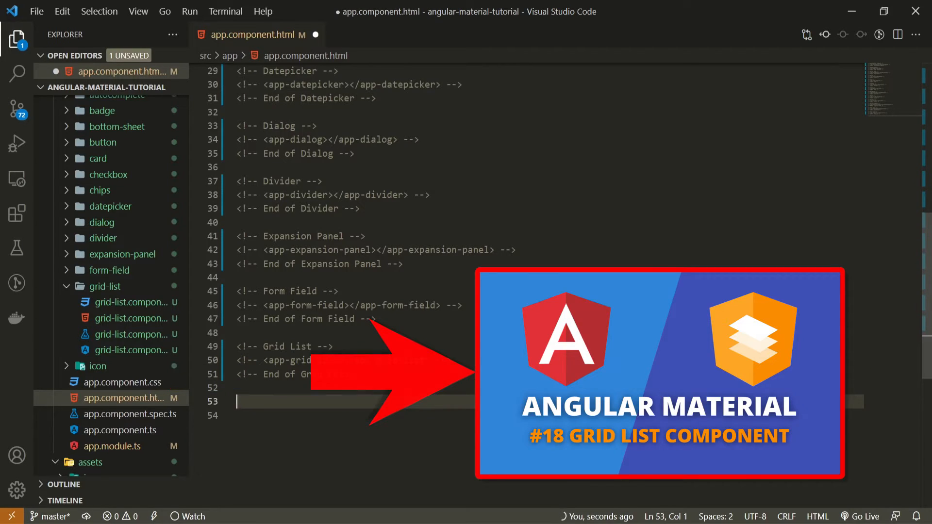
type("<!-- Ico -->")
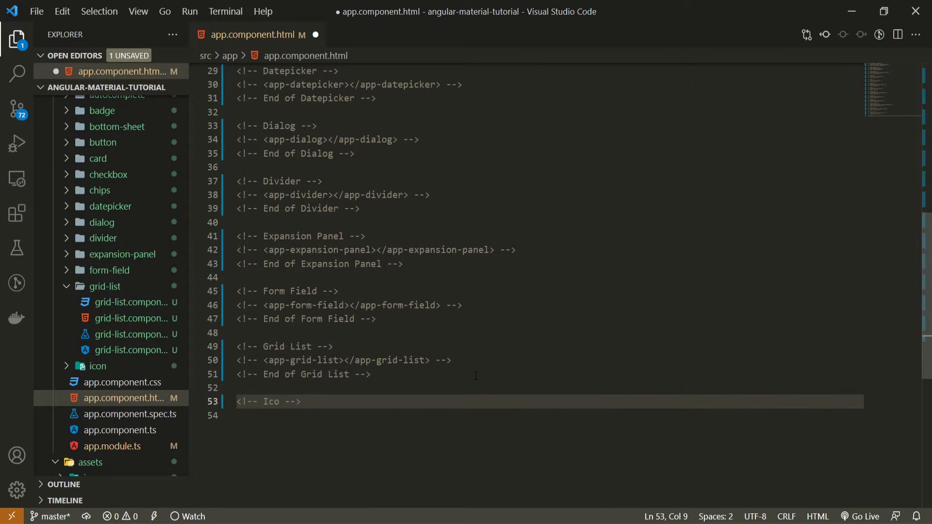
type("n")
left_click(548, 415)
type("<app-icon></app-icon>")
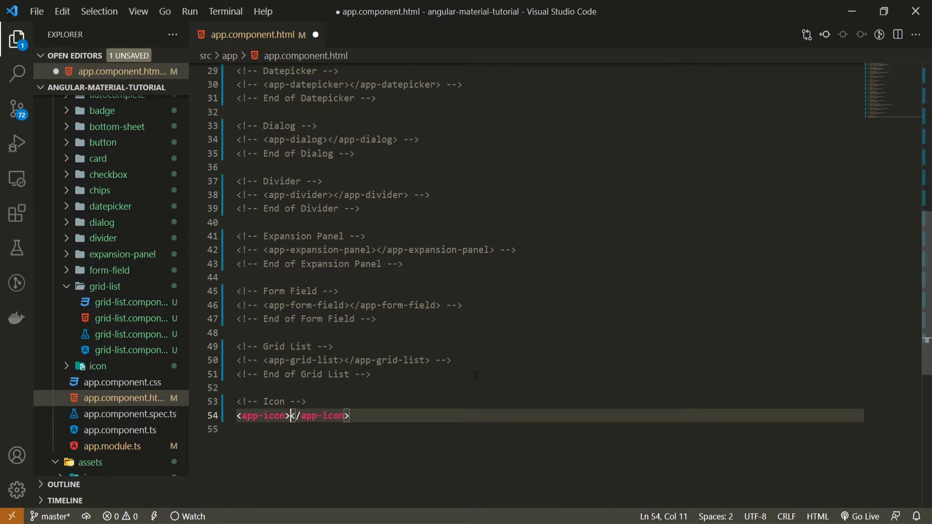
key("Enter")
type("<!-- End of -->")
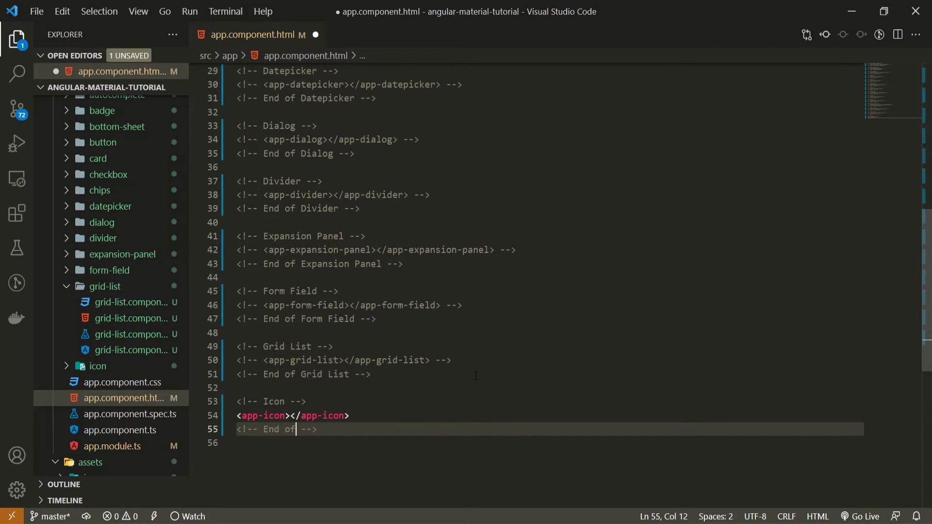
type("Icon")
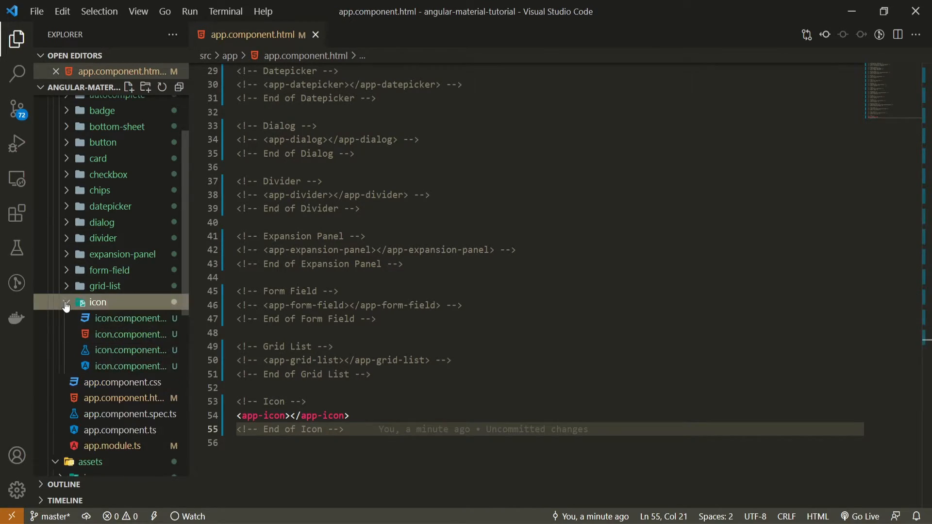
In icon.component.html, style the div with width 500px, centered text and 50px auto margin
left_click(130, 349)
type("<div></div>")
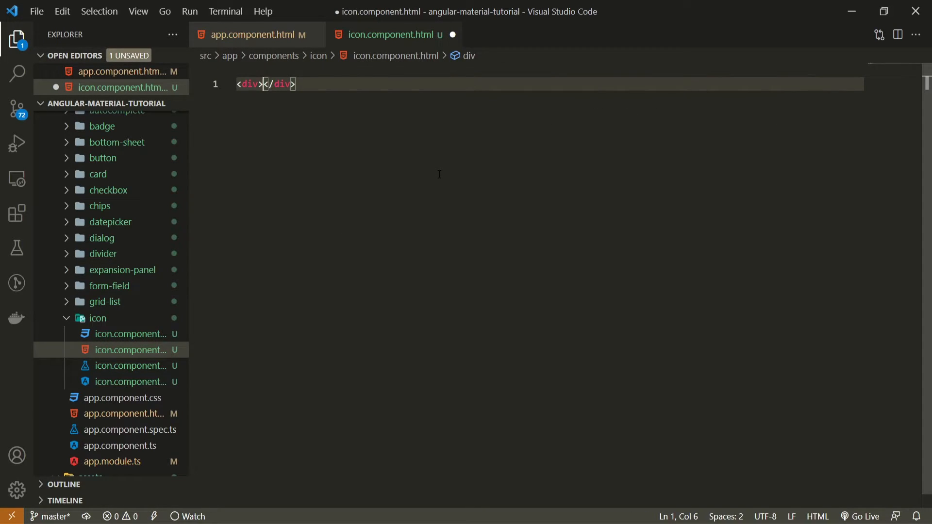
key("Enter")
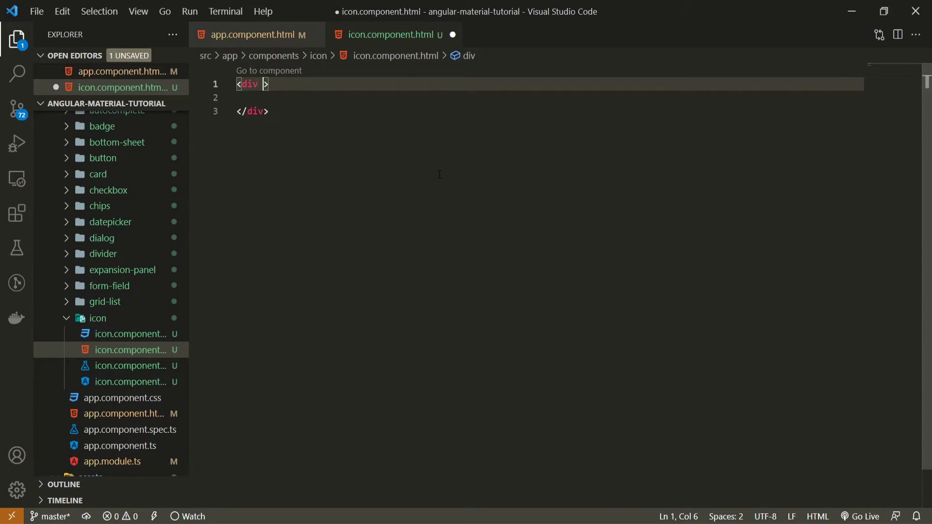
type("style=\"width: ;")
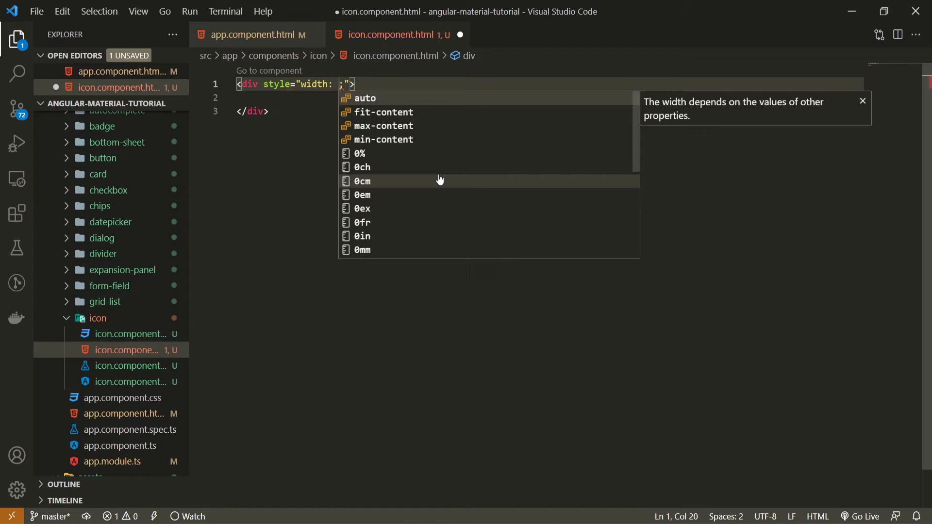
type("500")
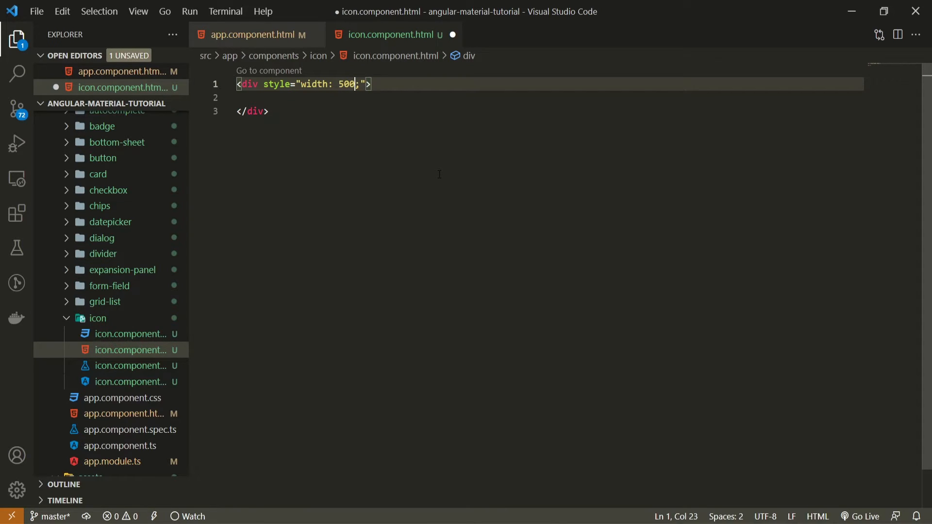
type("px; text-align: center")
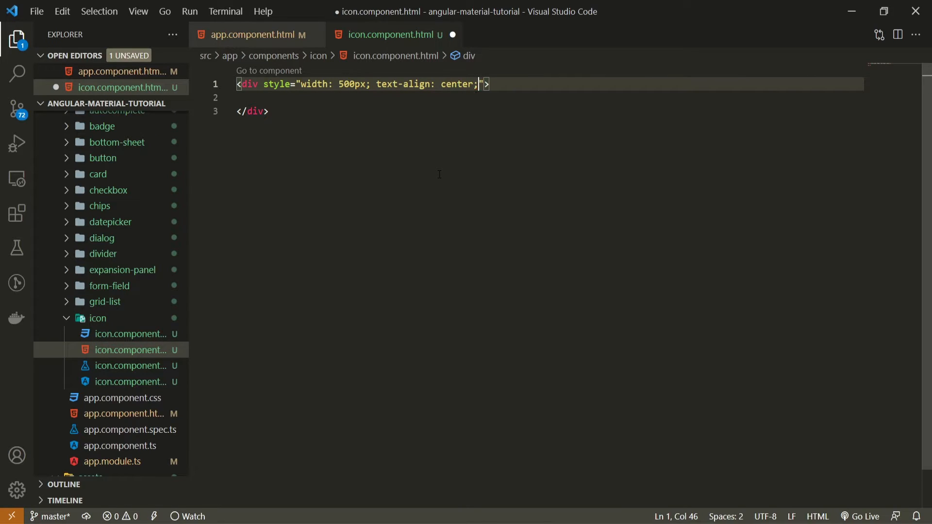
type("margin: 50p;")
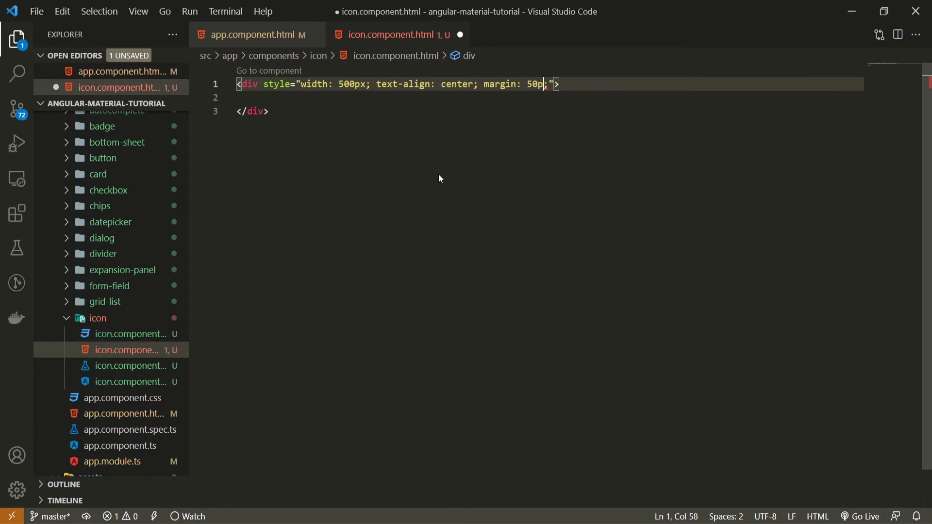
type("auto")
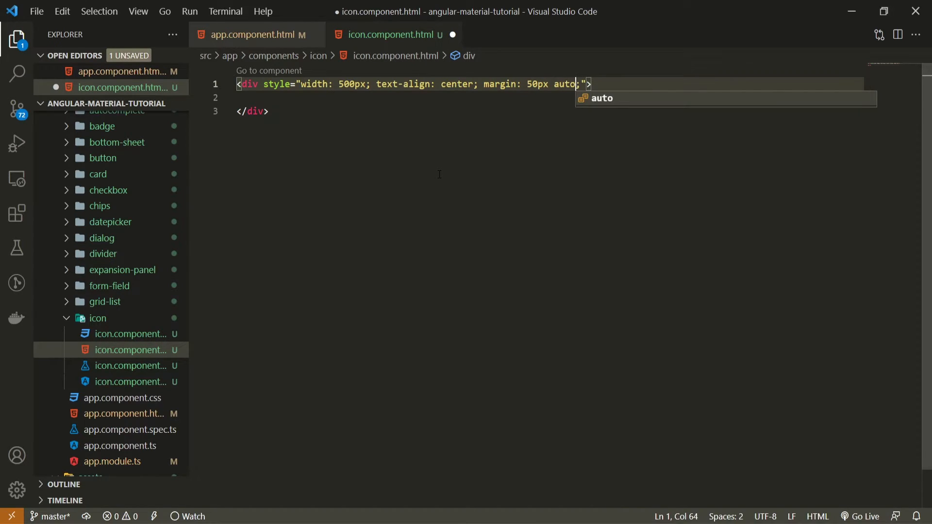
Insert a mat-icon element inside the centered div
key("Enter")
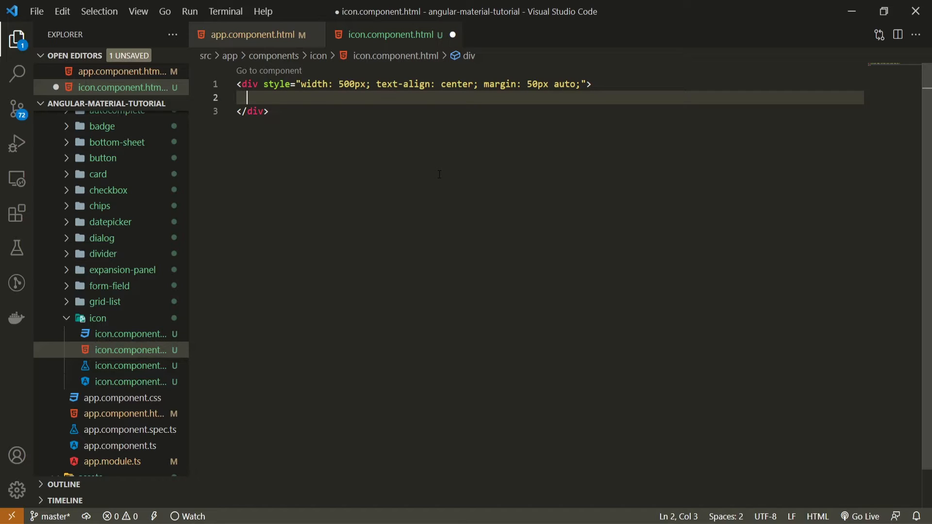
type("mat-icon></mat-icon>")
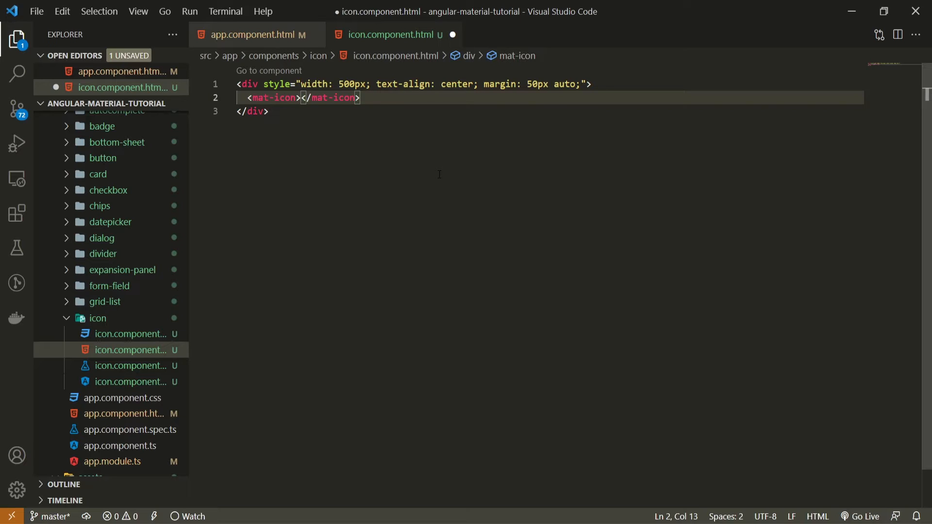
type("ho")
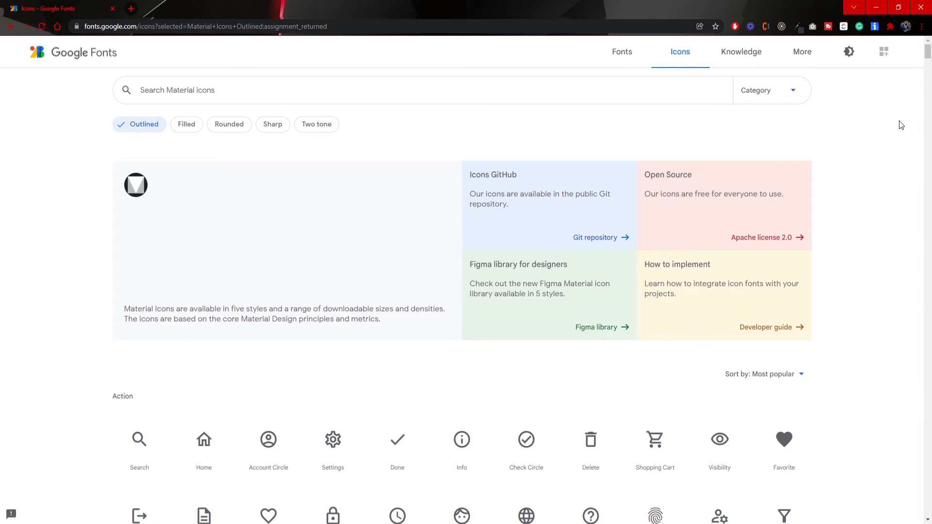
Cycle the Material icons catalog through the Filled and Sharp styles to Two tone
scroll("down", 3)
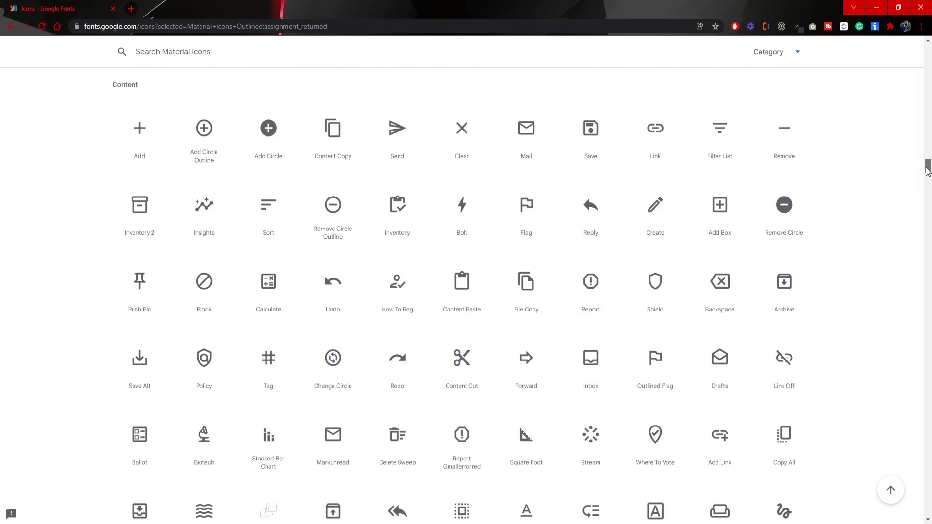
scroll("up", 3)
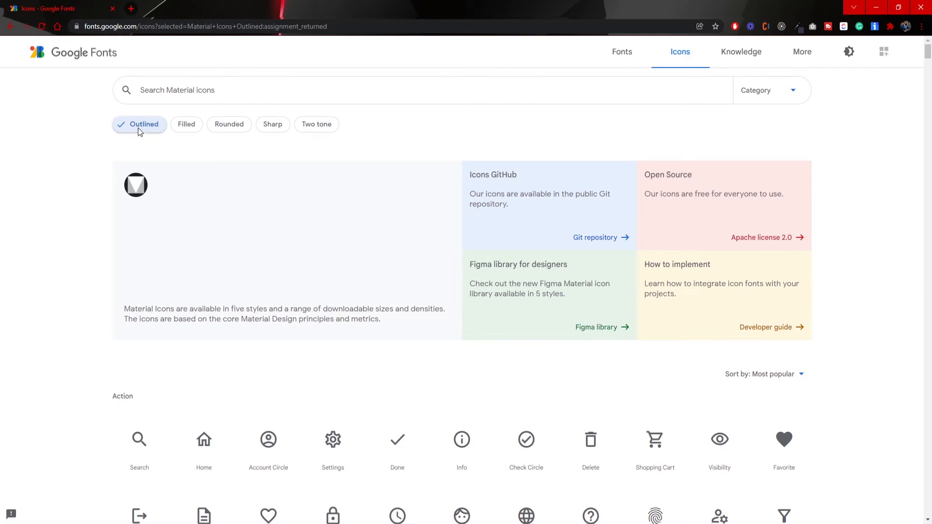
left_click(186, 124)
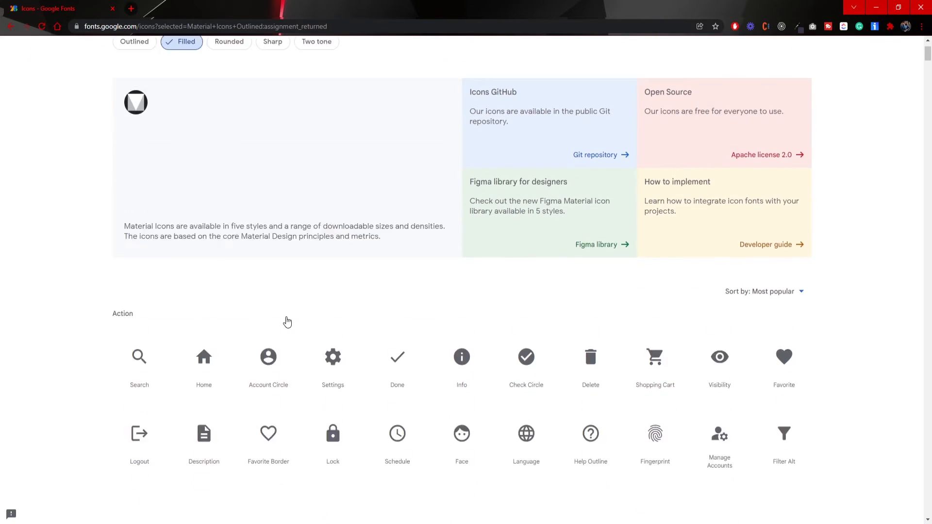
scroll("up", 3)
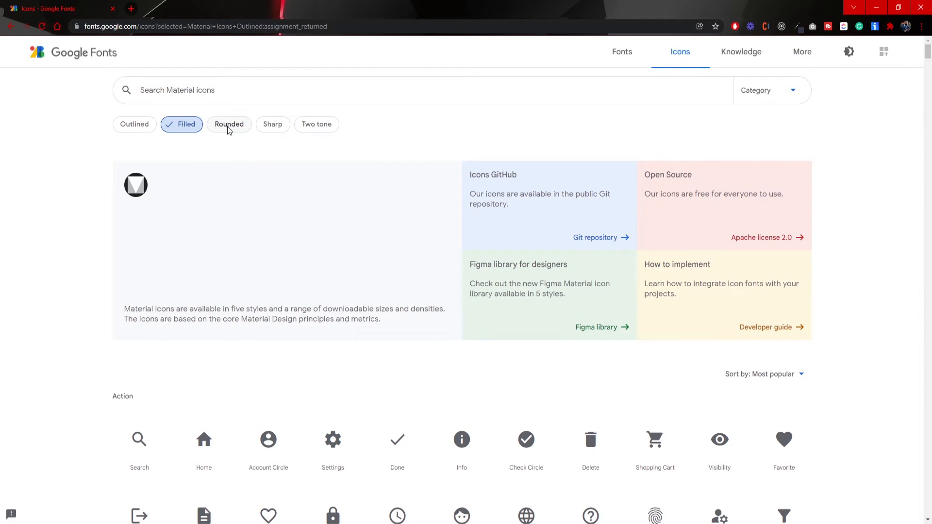
left_click(272, 125)
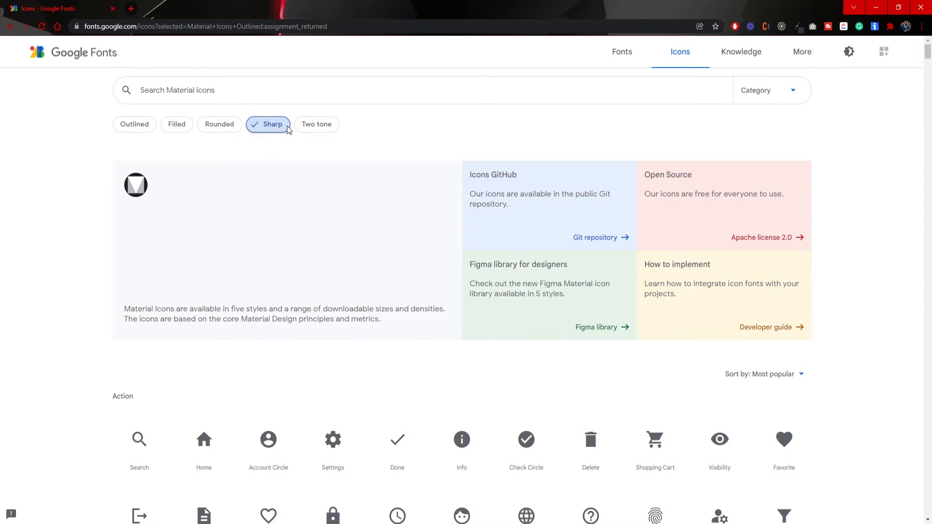
left_click(316, 124)
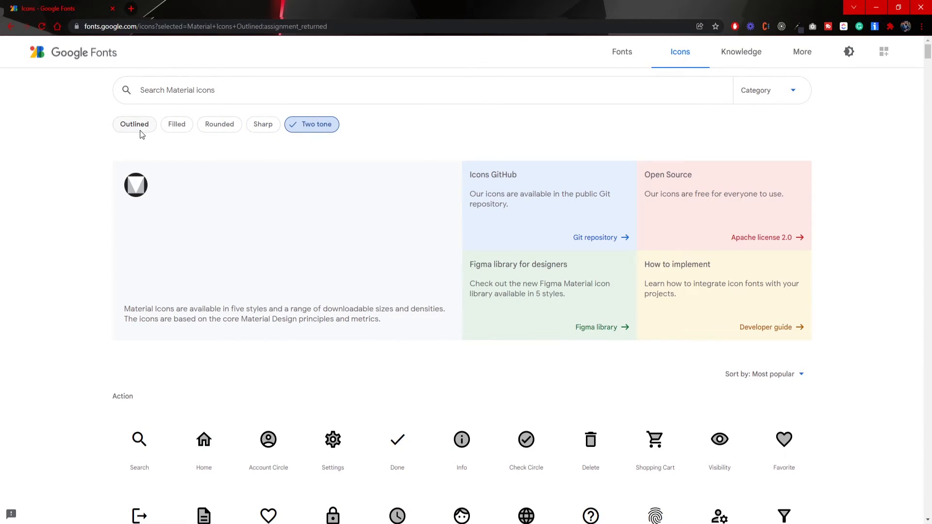
scroll("down", 3)
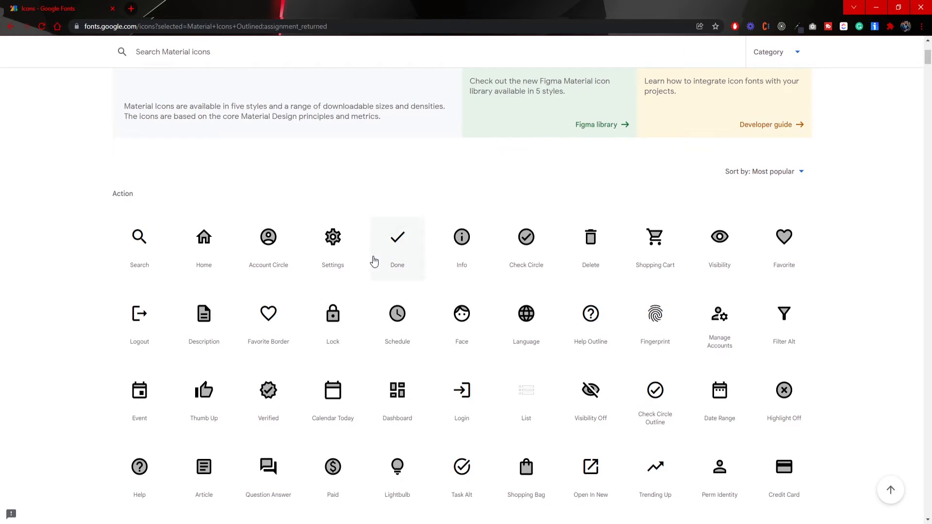
mouse_move(333, 238)
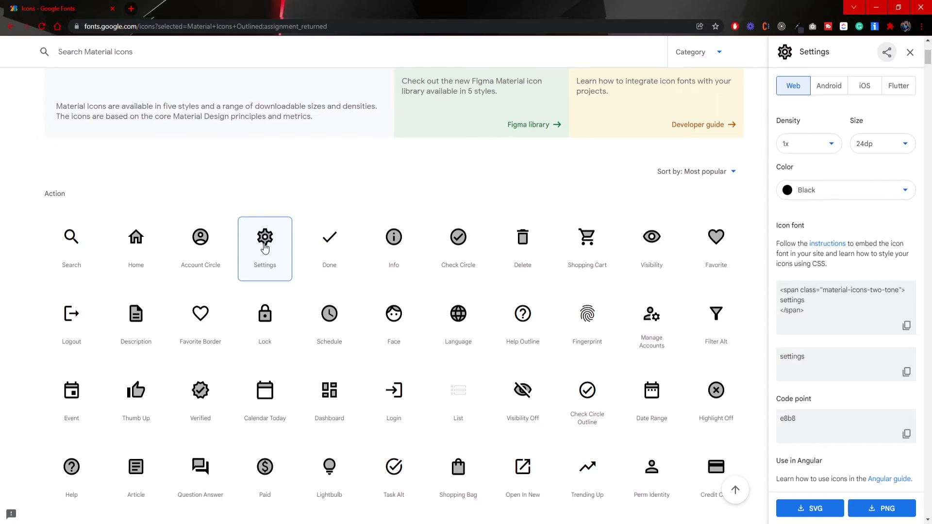
mouse_move(267, 227)
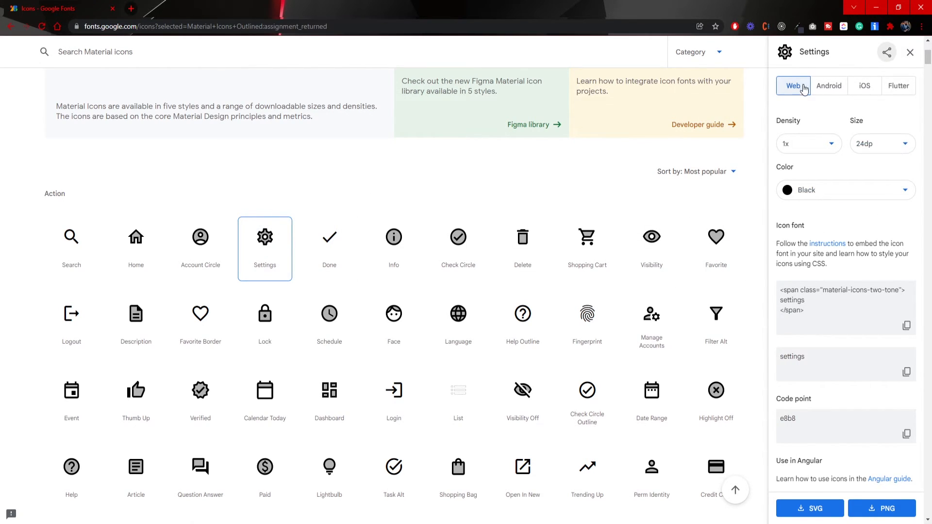
mouse_move(858, 176)
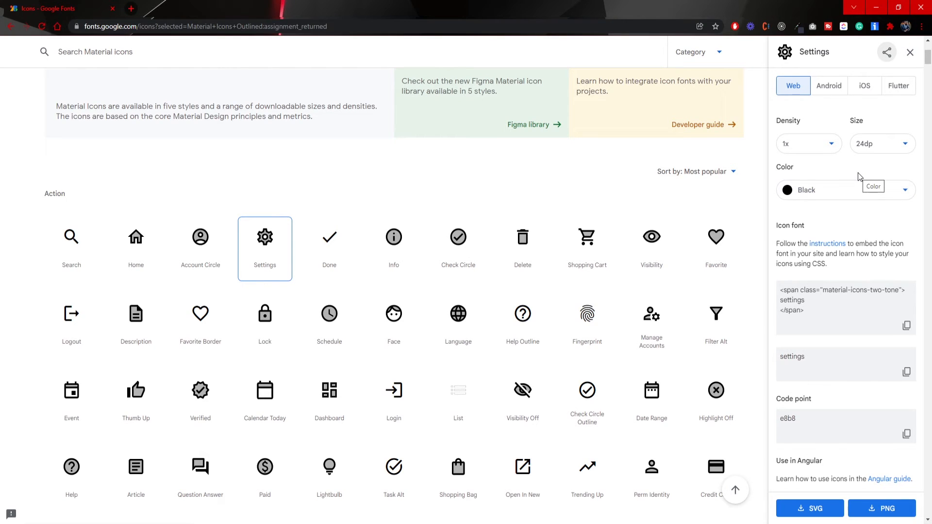
left_click(838, 190)
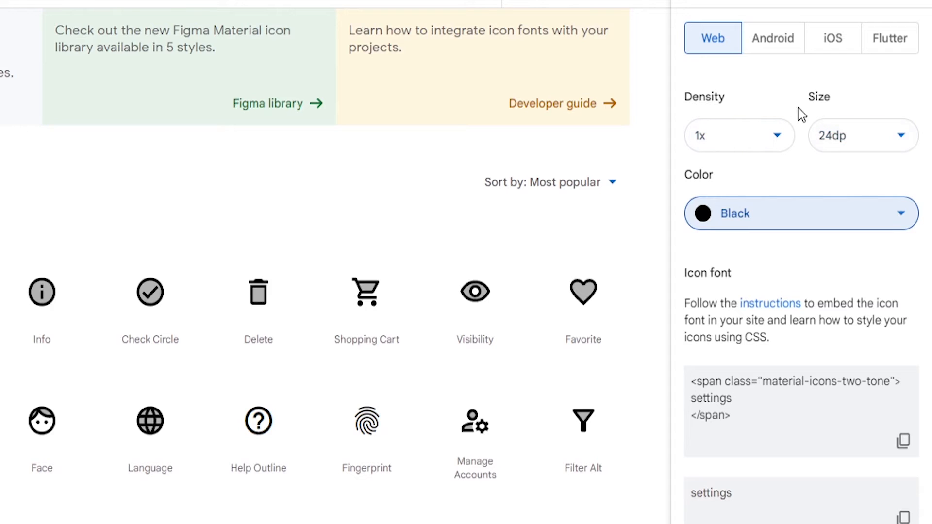
left_click(772, 38)
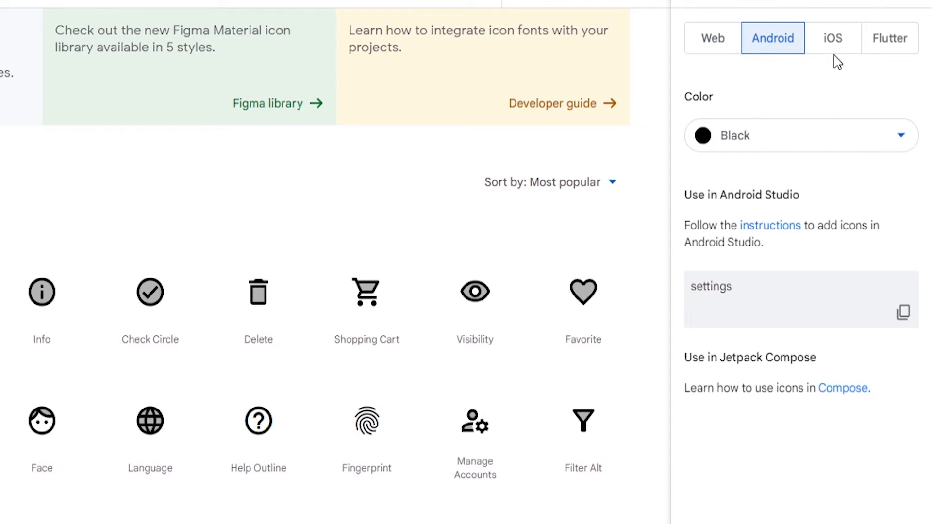
left_click(889, 38)
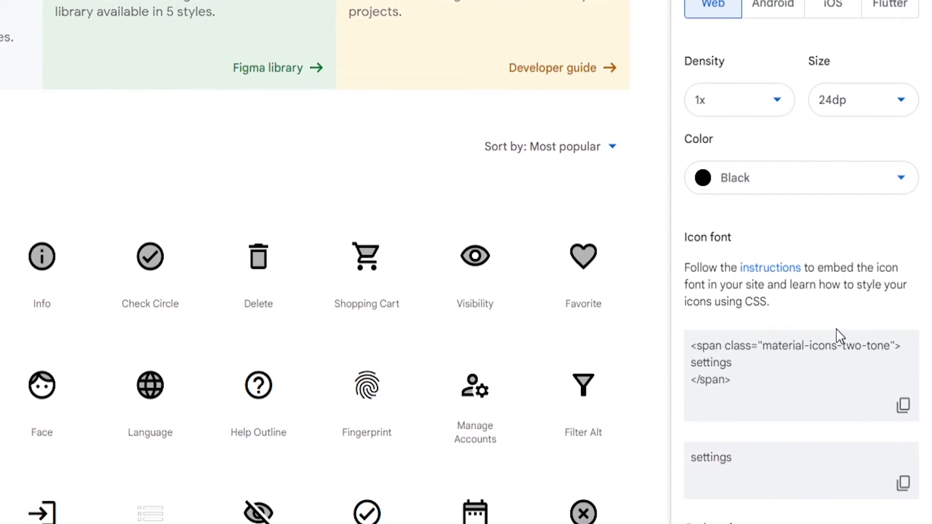
scroll("down", 3)
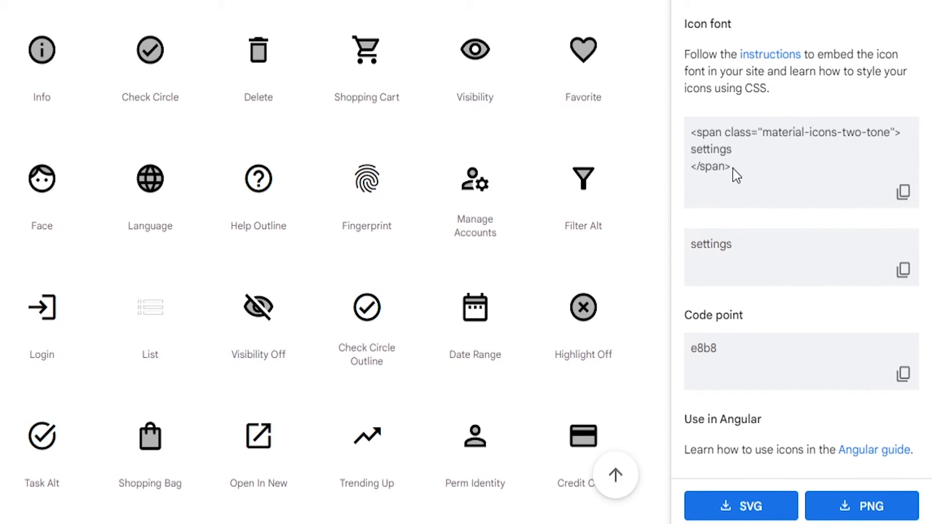
triple_click(797, 148)
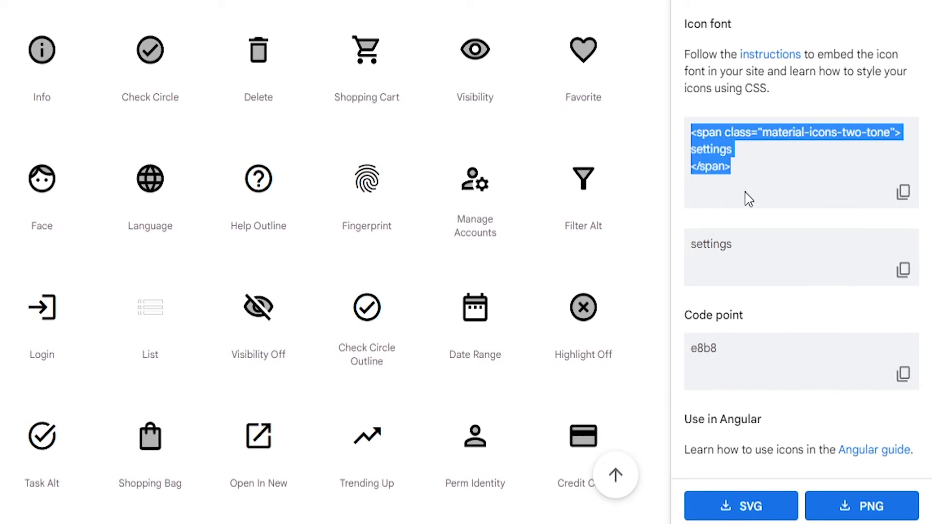
double_click(710, 244)
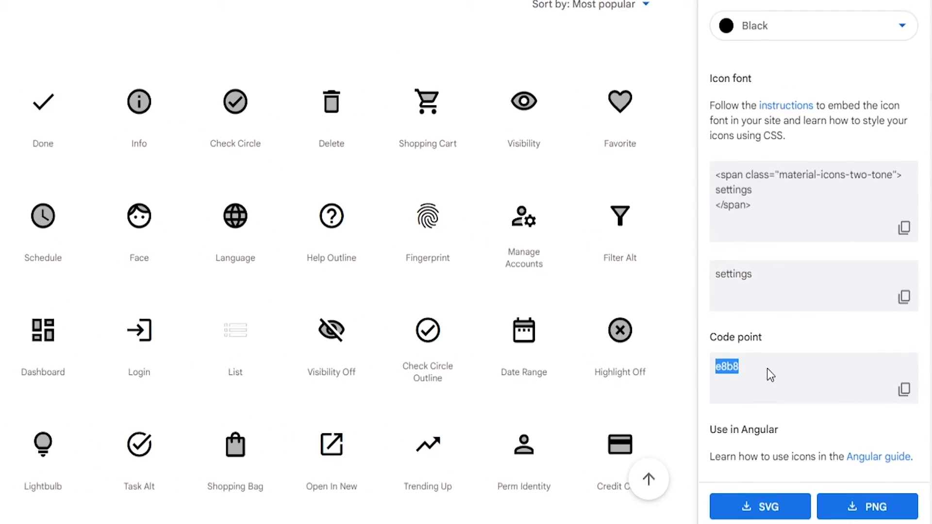
scroll("up", 3)
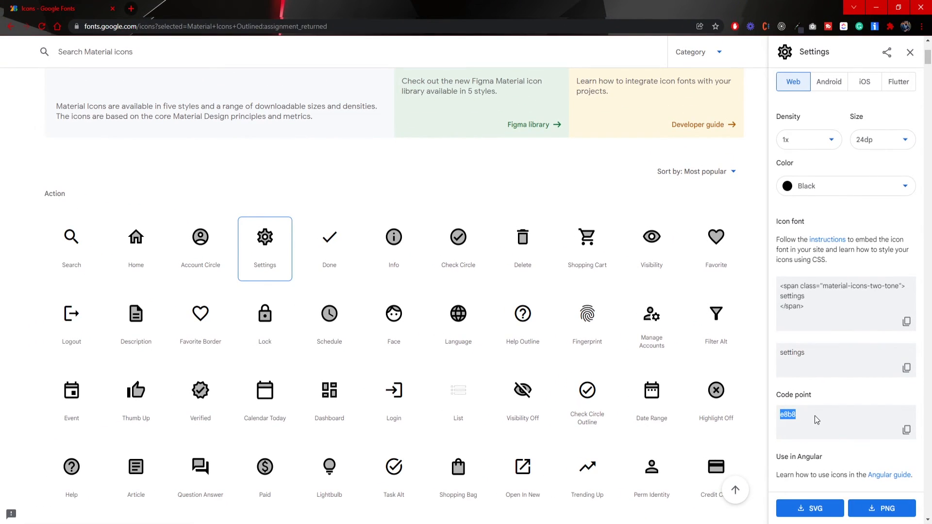
left_click(909, 52)
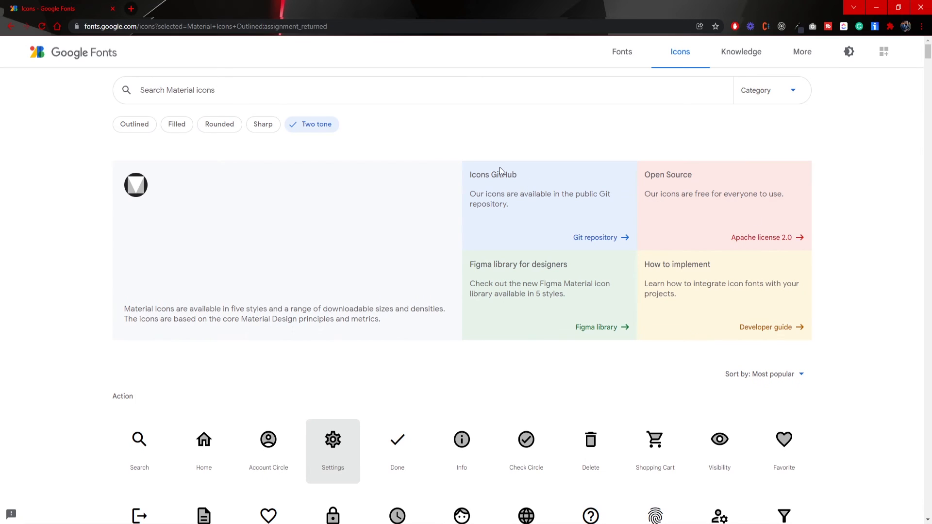
Return to the AngularMaterialTutorial tab showing localhost:4200
left_click(134, 124)
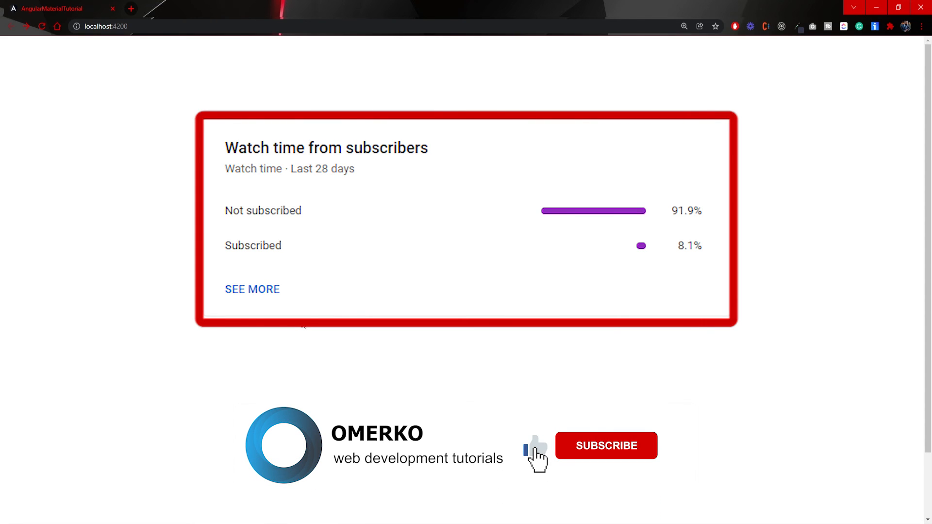
mouse_move(612, 454)
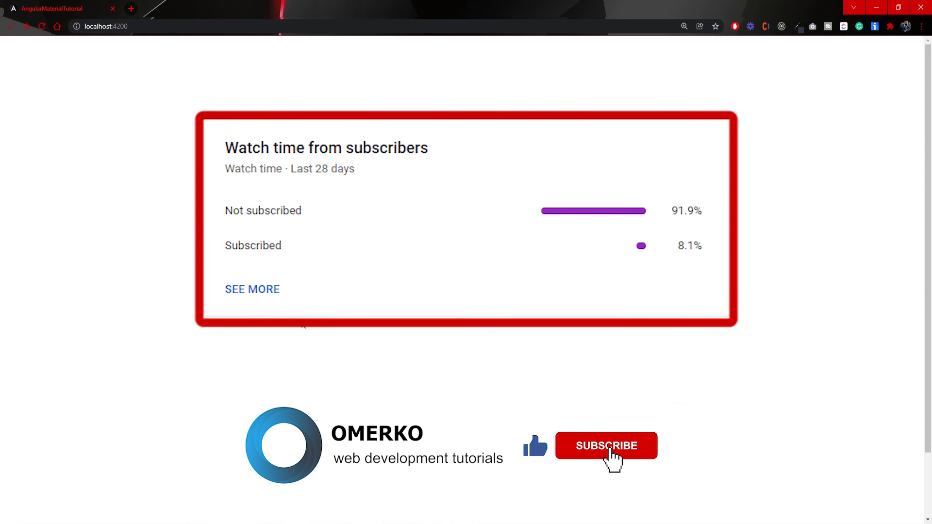